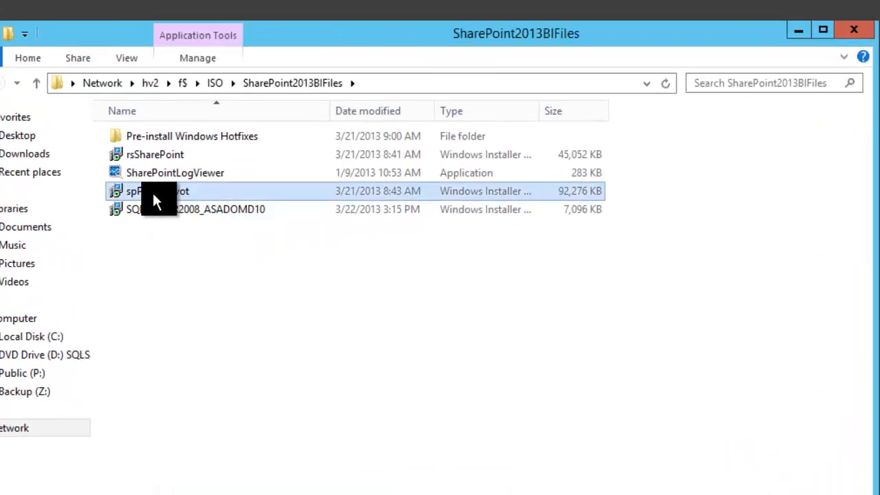
Launch the spPowerPivot installer and continue through the welcome and default feature selection.
double_click(156, 189)
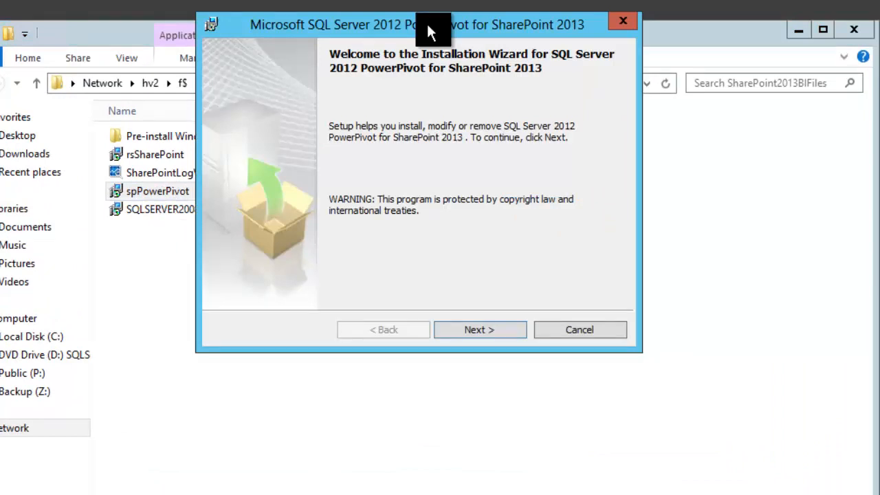
mouse_move(478, 330)
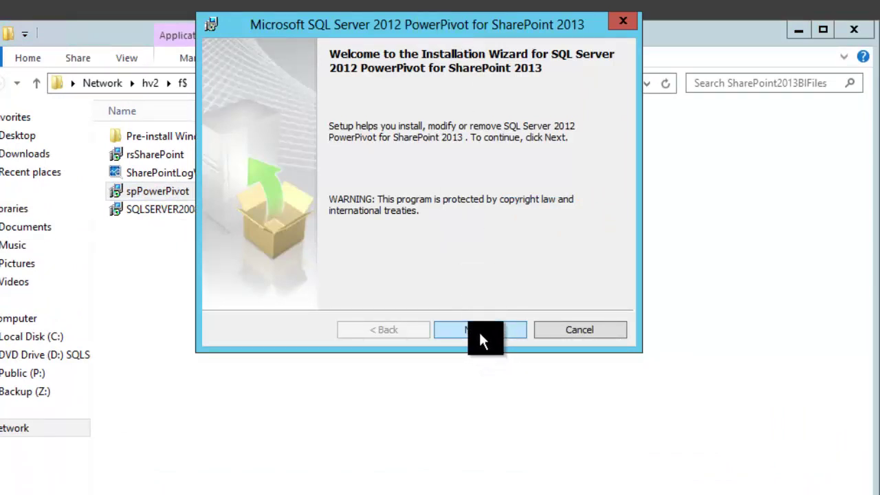
mouse_move(488, 343)
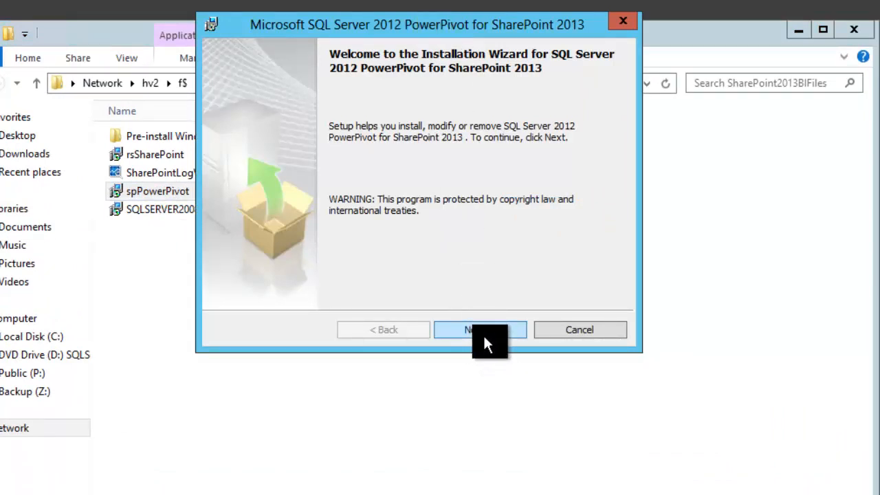
mouse_move(488, 334)
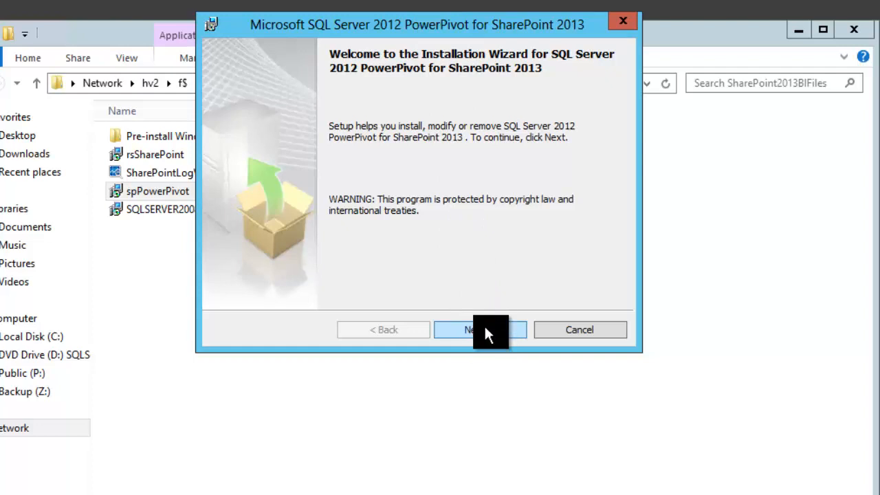
left_click(480, 330)
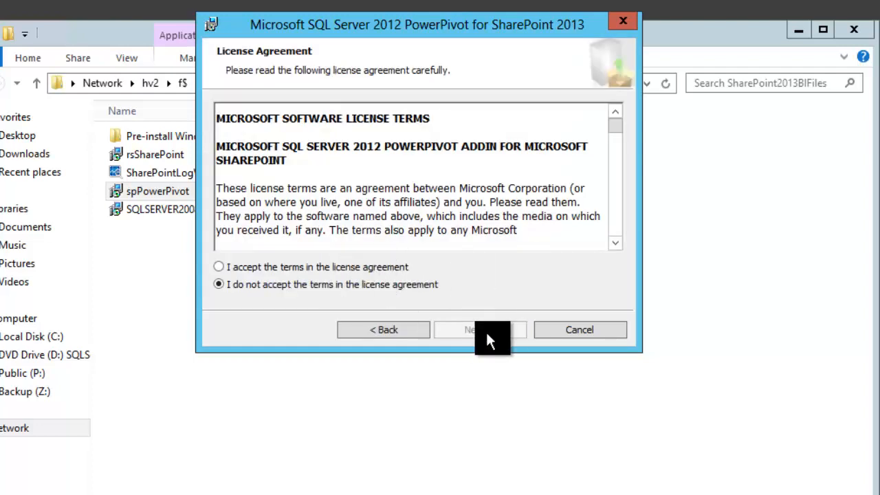
left_click(479, 330)
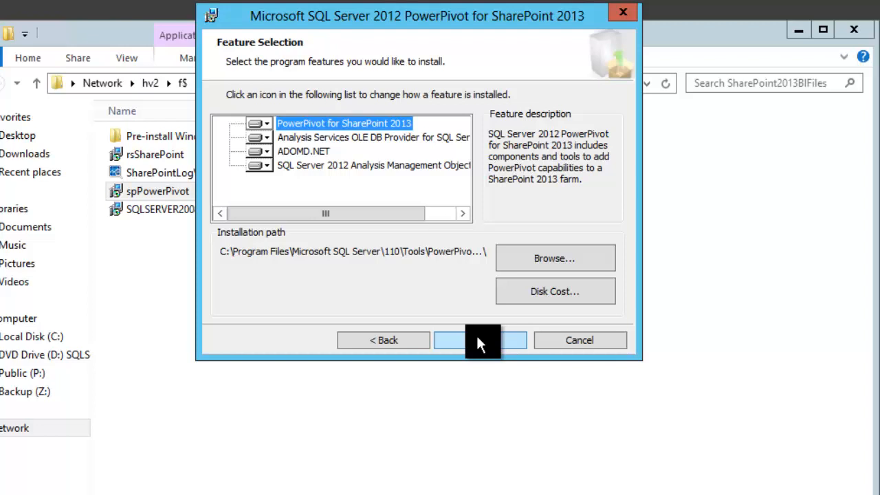
left_click(478, 339)
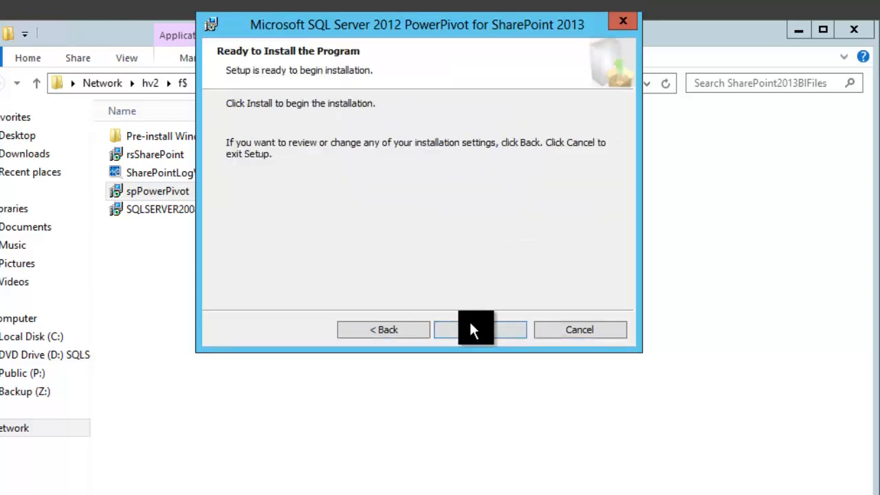
left_click(478, 330)
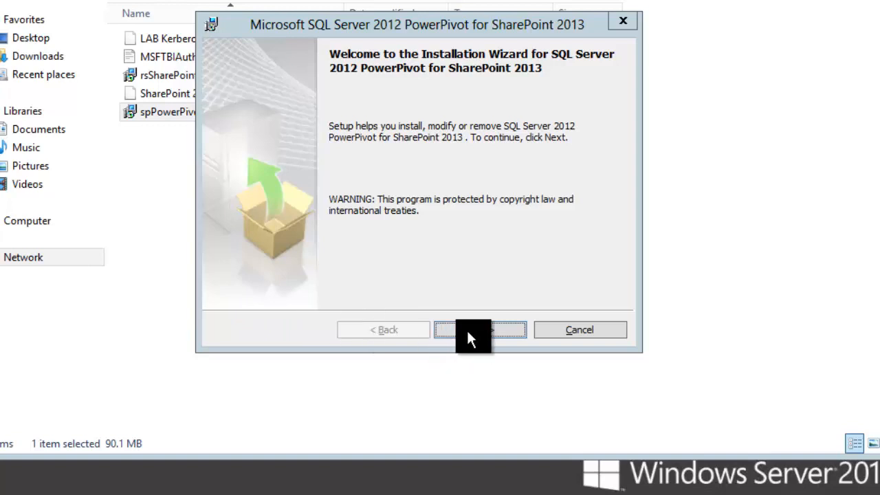
Accept the license terms and begin installing the PowerPivot for SharePoint add-in.
left_click(479, 330)
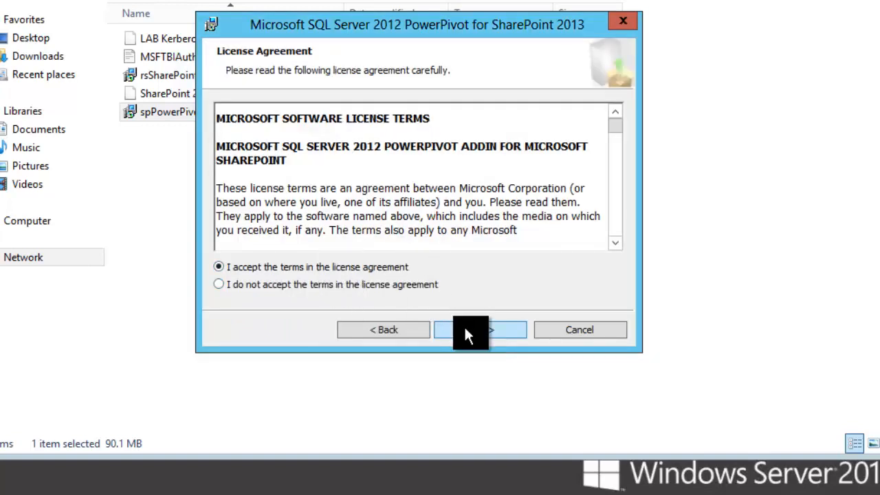
left_click(479, 330)
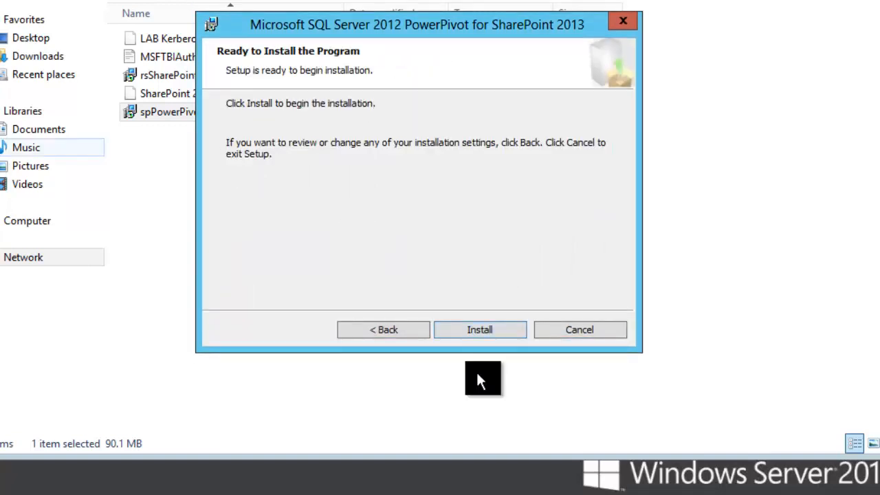
left_click(479, 330)
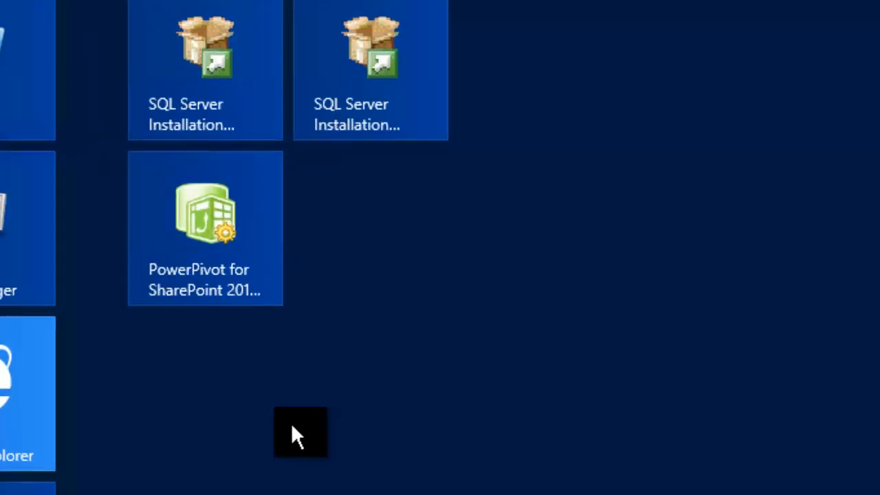
mouse_move(222, 220)
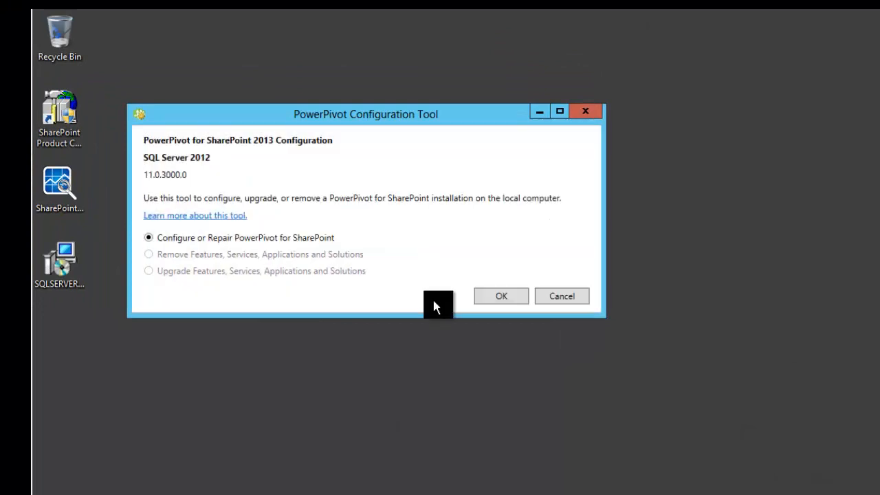
mouse_move(433, 299)
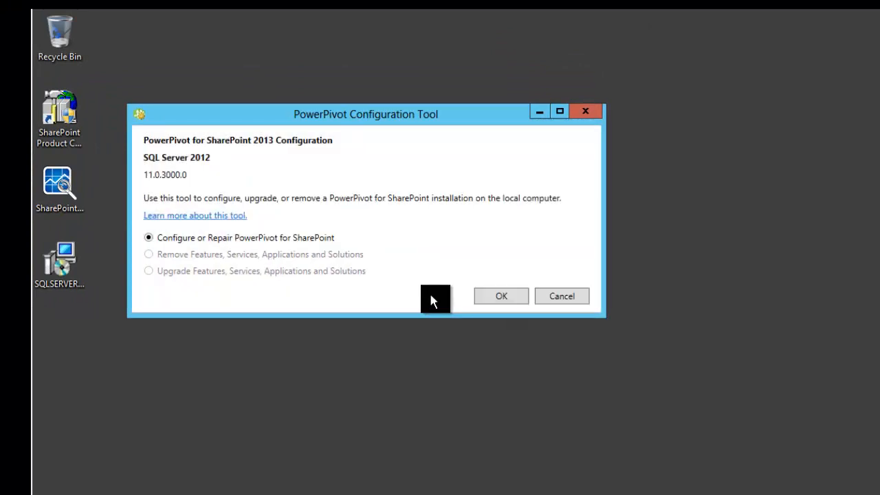
mouse_move(372, 241)
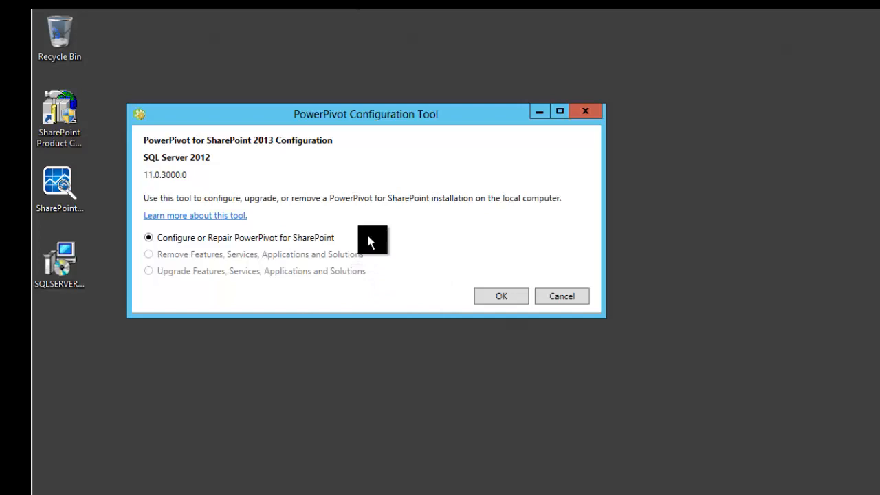
mouse_move(500, 296)
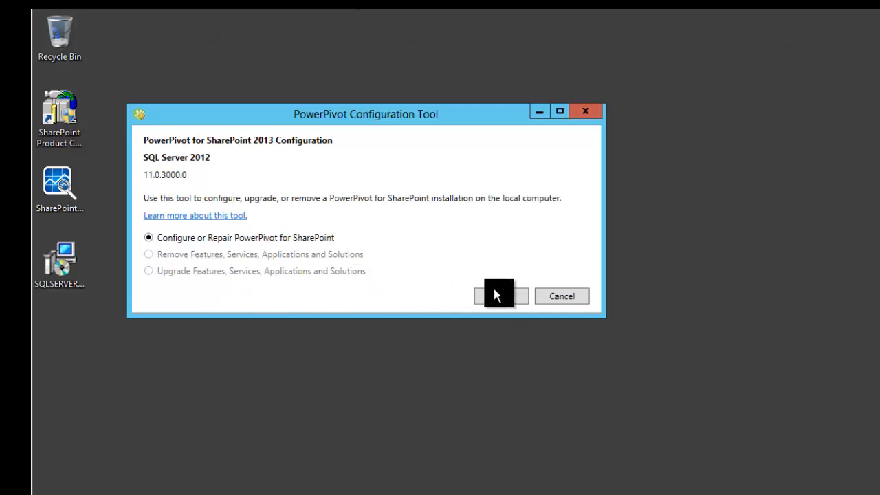
Confirm 'Configure or Repair PowerPivot for SharePoint' to load its task list and parameters.
left_click(500, 295)
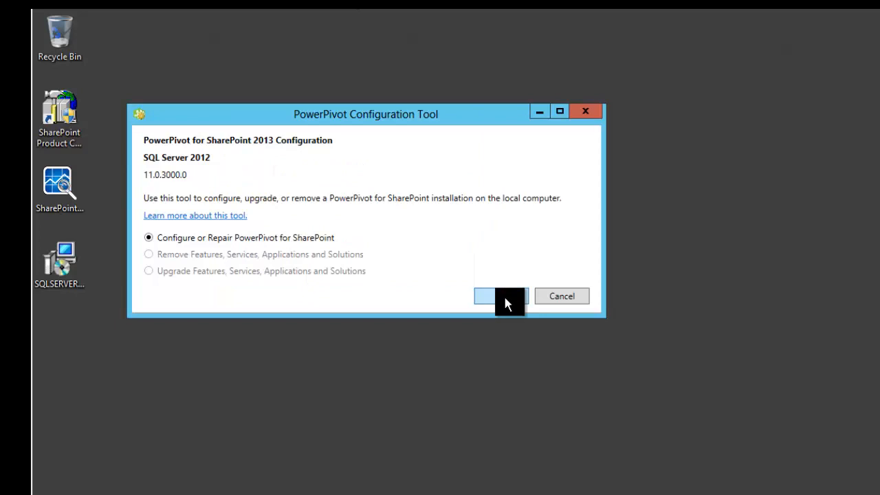
left_click(501, 296)
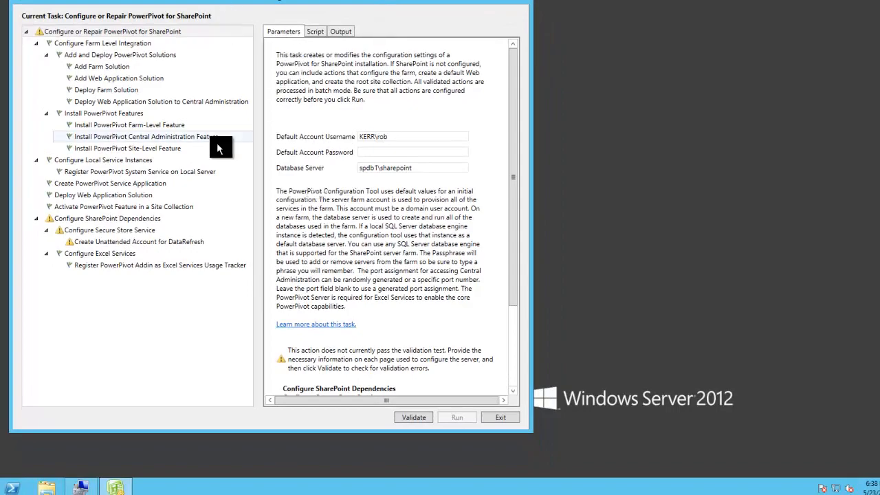
mouse_move(71, 204)
type("svc_sp_farm")
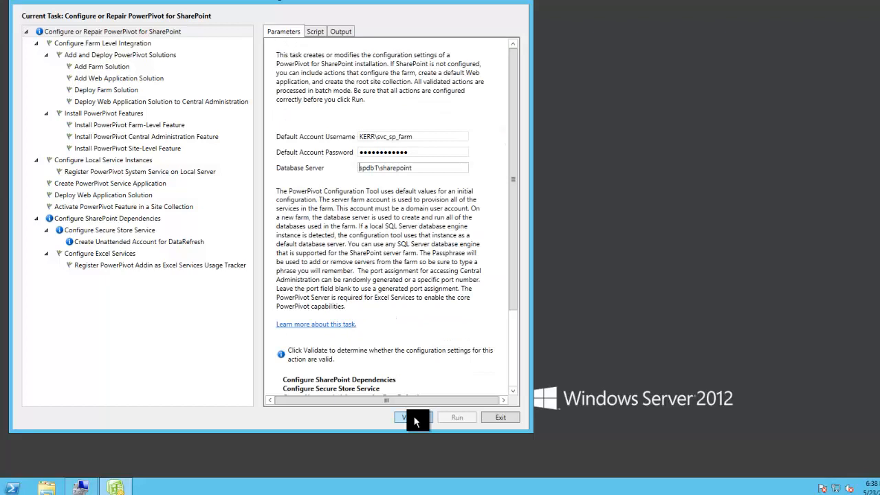
Validate the configuration with the default account credentials and acknowledge the success message.
left_click(412, 418)
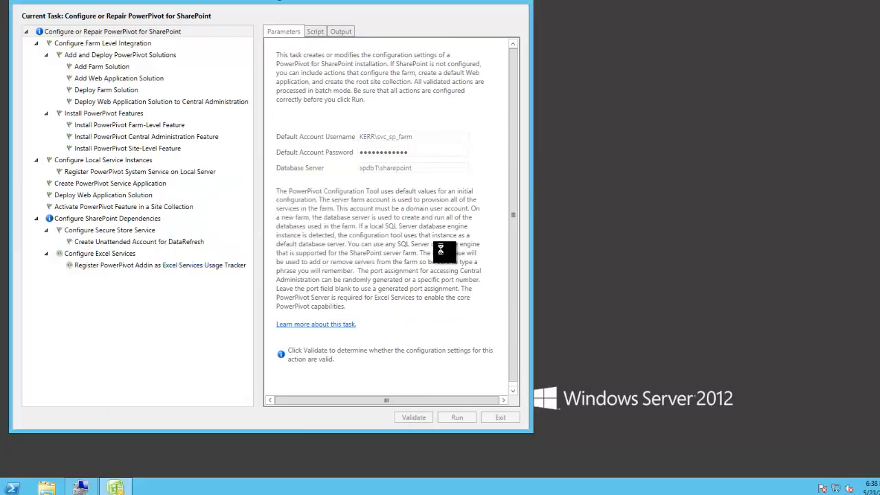
left_click(413, 418)
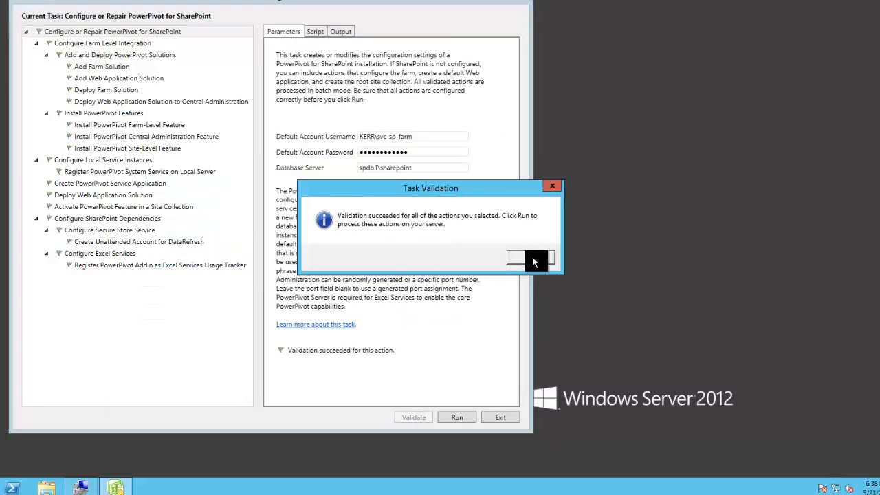
left_click(530, 260)
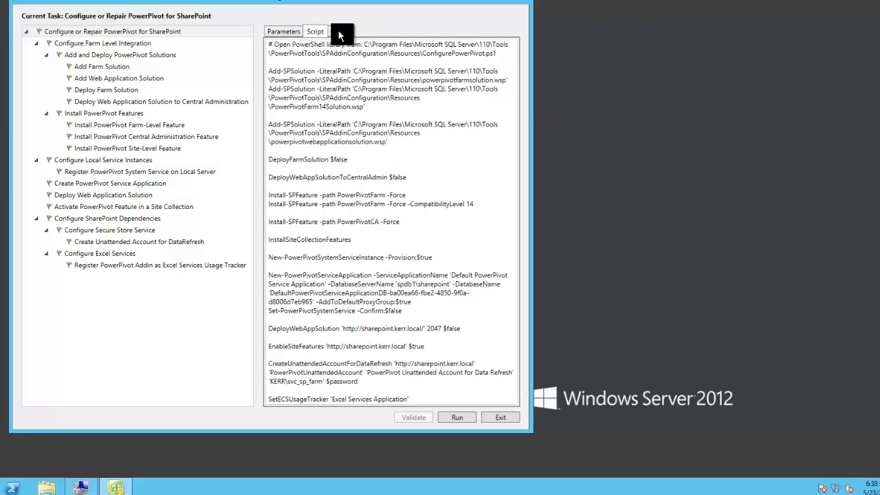
Run the validated configuration actions against the farm and acknowledge their successful completion.
left_click(283, 30)
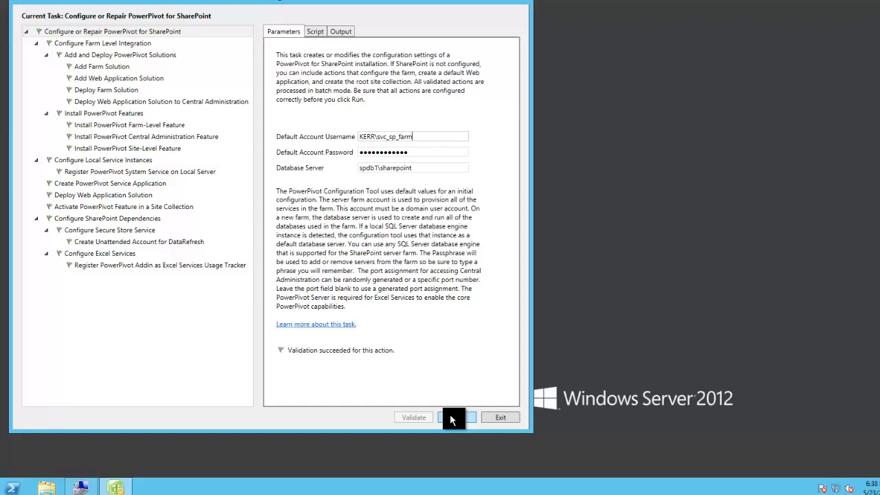
left_click(453, 418)
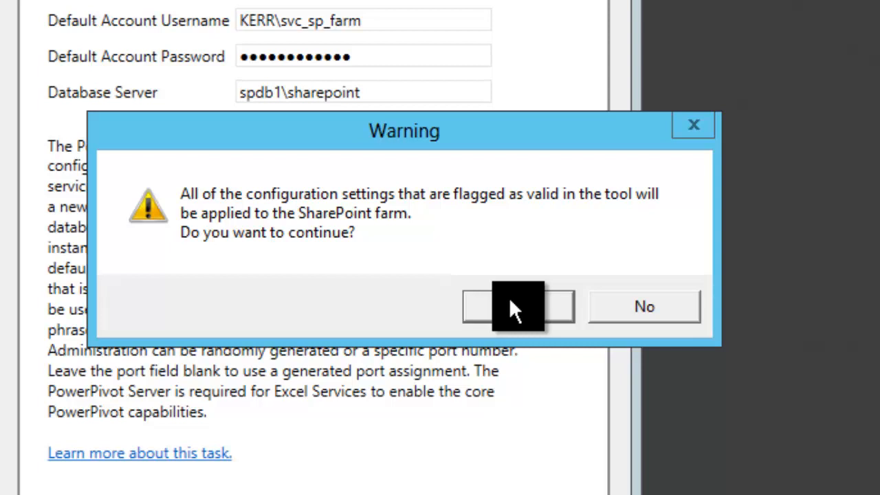
mouse_move(516, 306)
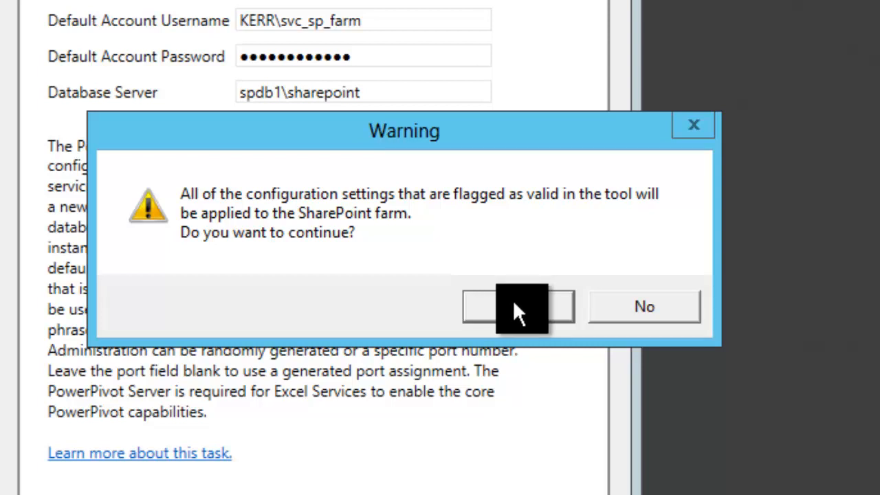
left_click(517, 306)
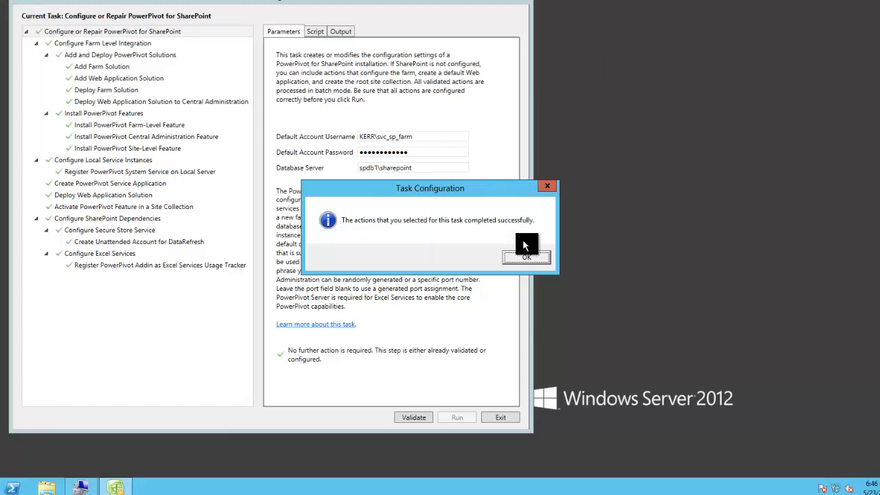
left_click(526, 256)
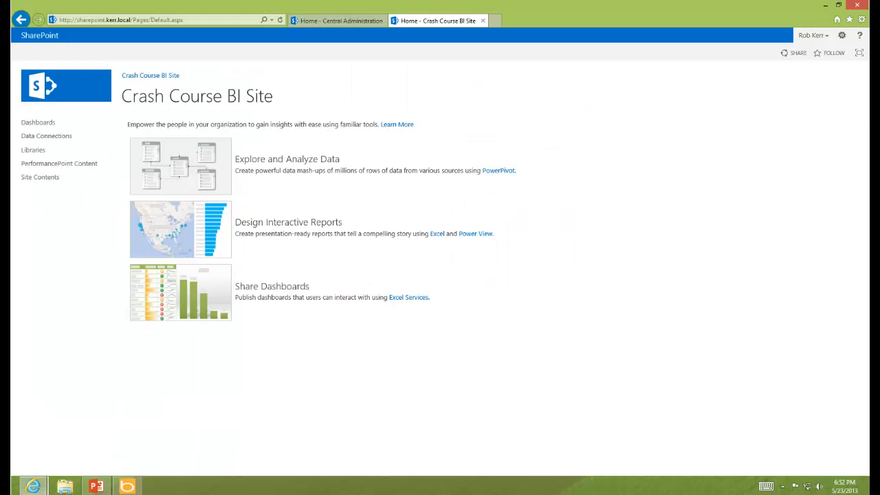
mouse_move(62, 145)
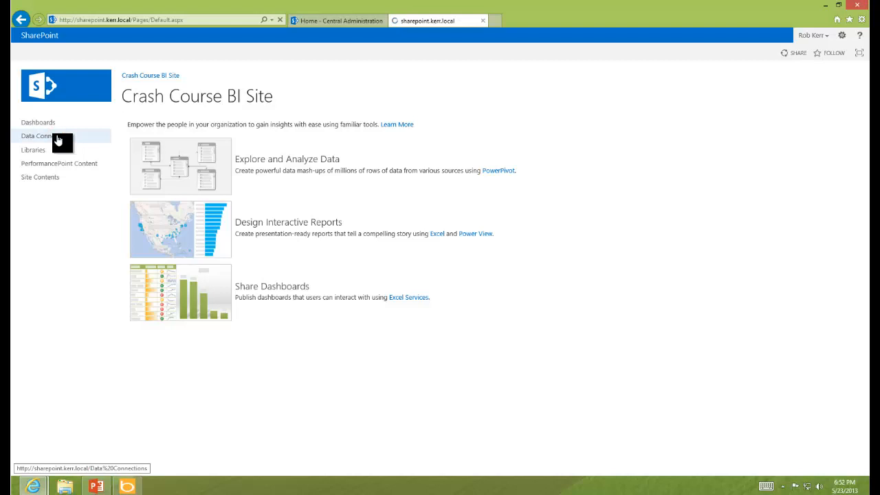
Go to the Data Connections library settings and view its Content Types section.
left_click(46, 136)
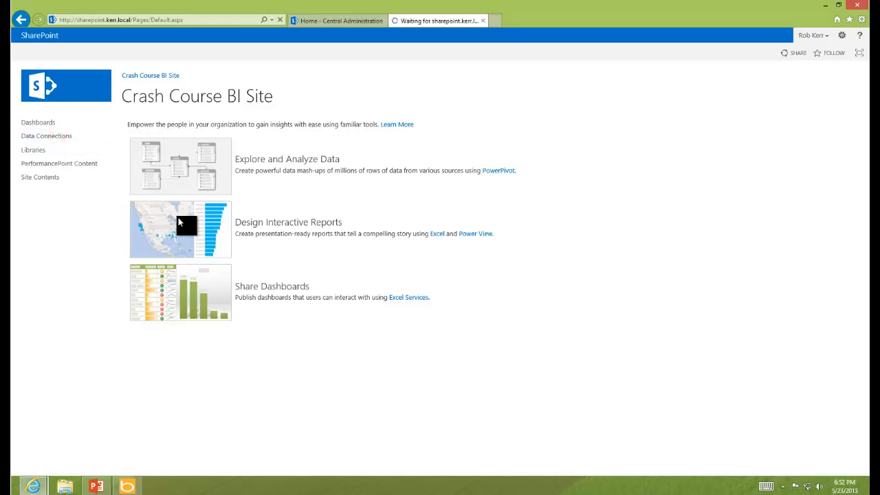
mouse_move(33, 149)
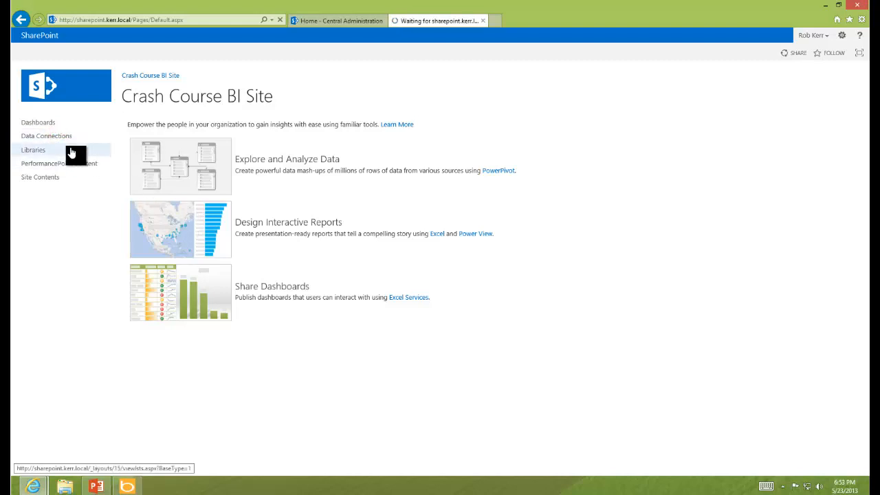
left_click(47, 136)
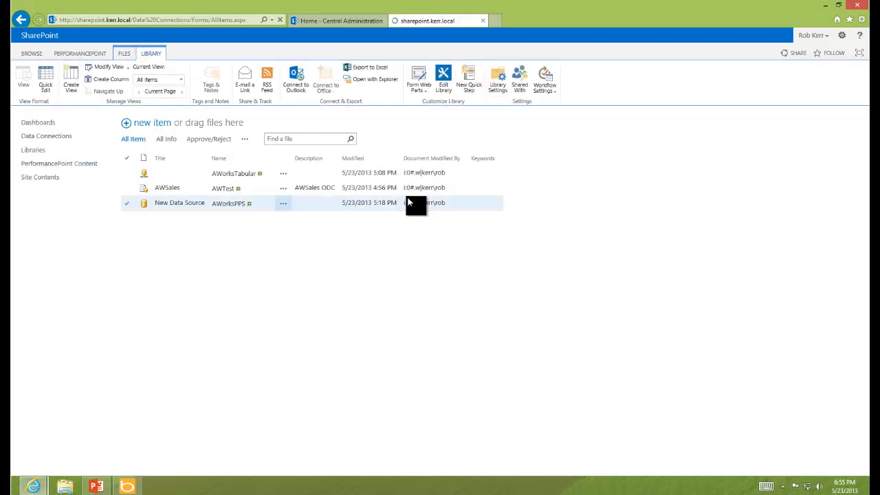
left_click(498, 77)
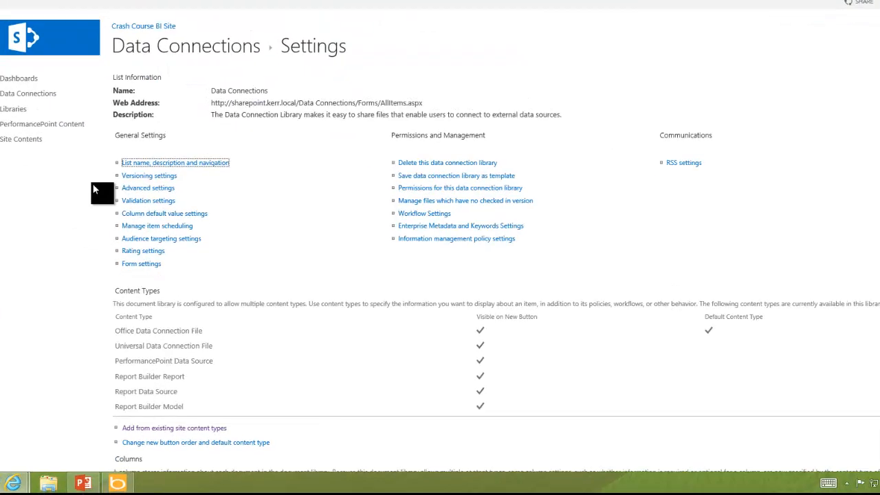
scroll("down", 3)
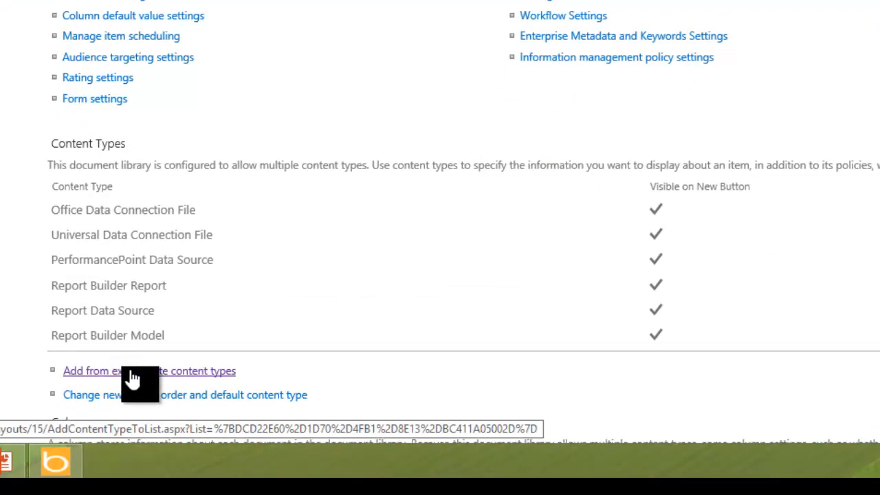
Add the BI Semantic Model Connection content type from the Business Intelligence group, then return to the library.
left_click(149, 371)
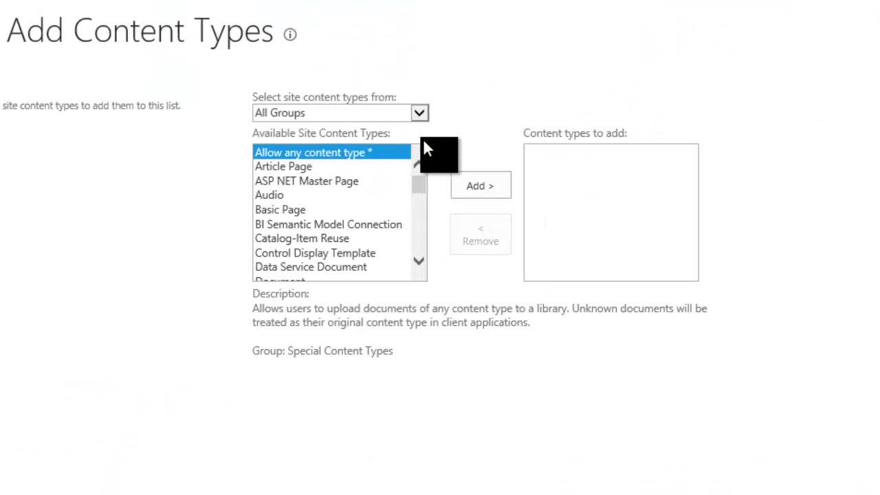
left_click(341, 113)
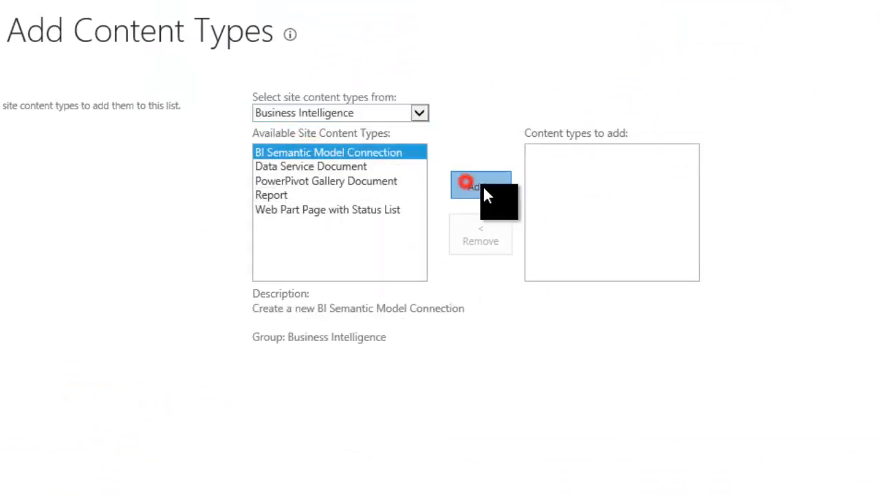
left_click(481, 184)
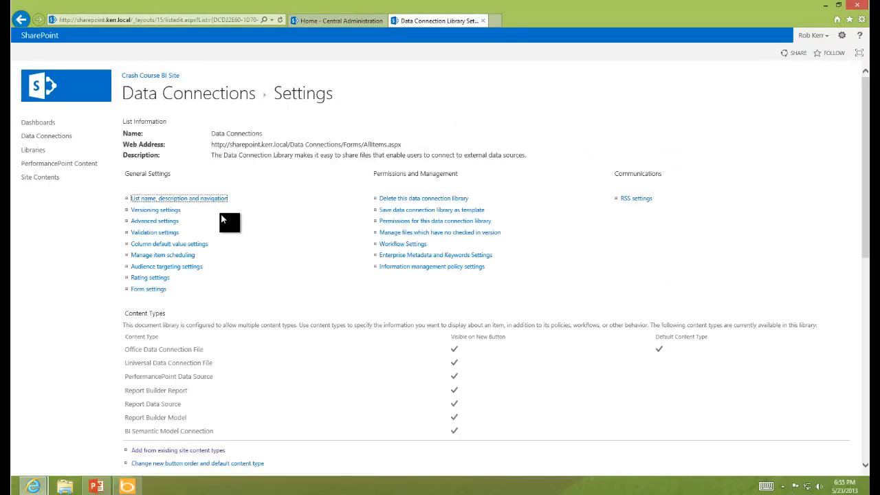
mouse_move(47, 136)
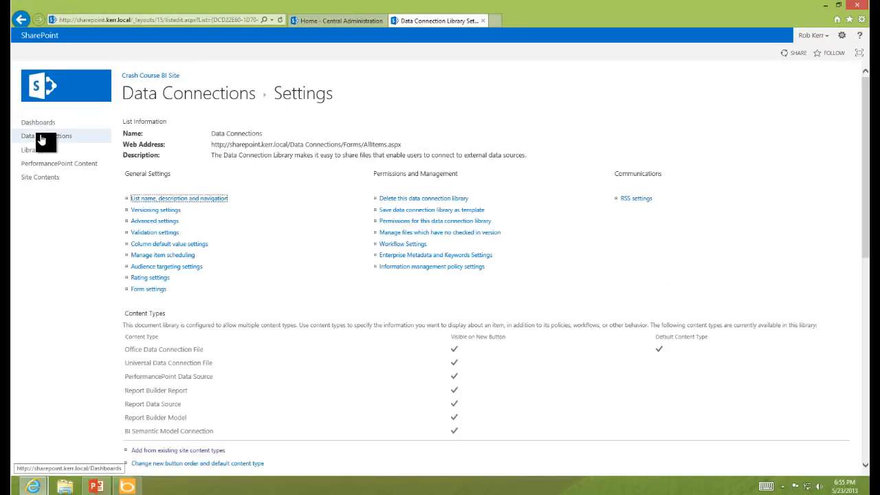
left_click(47, 136)
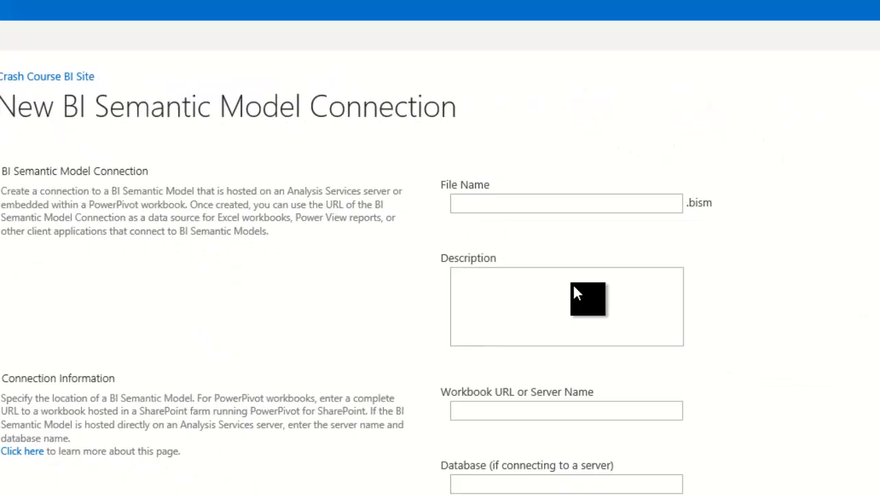
Save connection TestBISM with server spdb2\tabular and database AdventureWorksTABULAR.
left_click(405, 148)
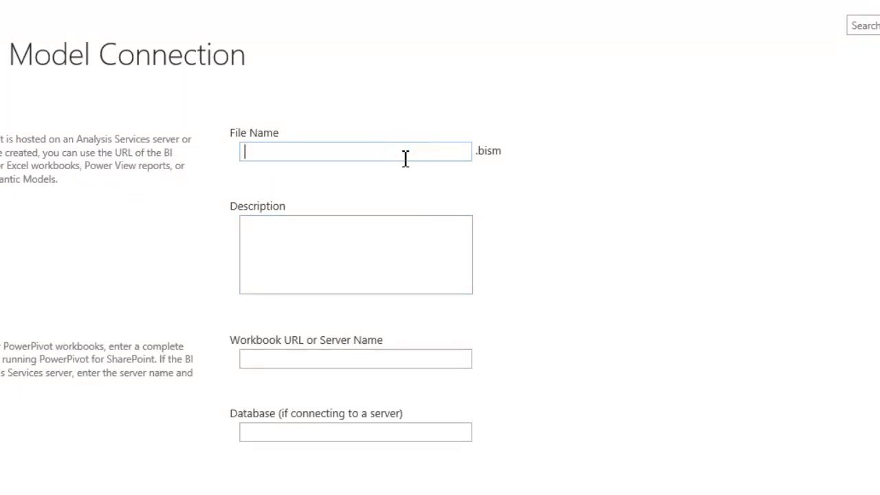
type("TestBIS")
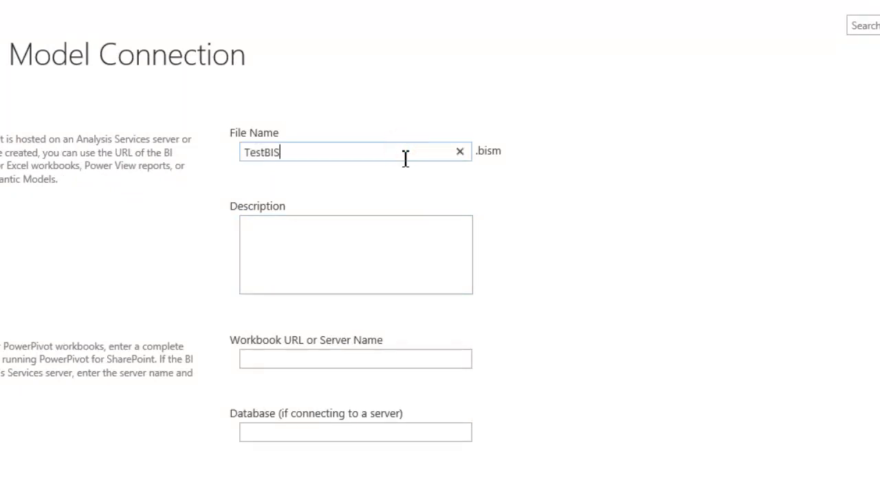
type("M")
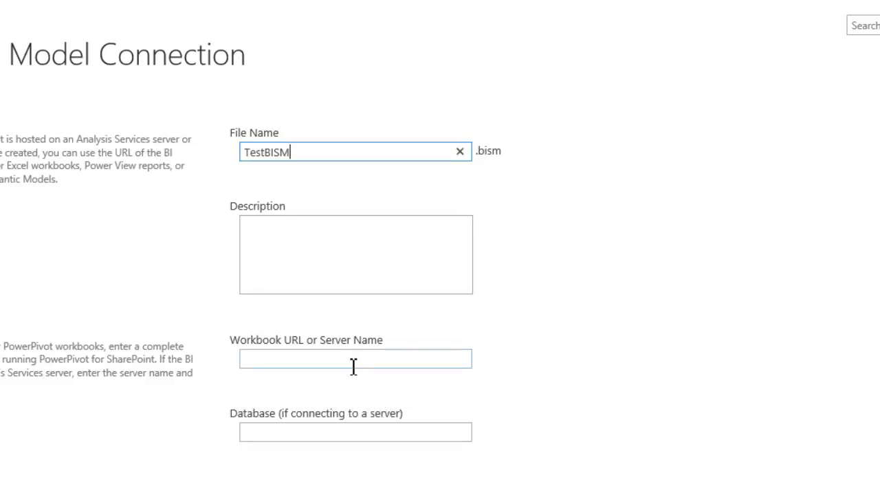
left_click(355, 358)
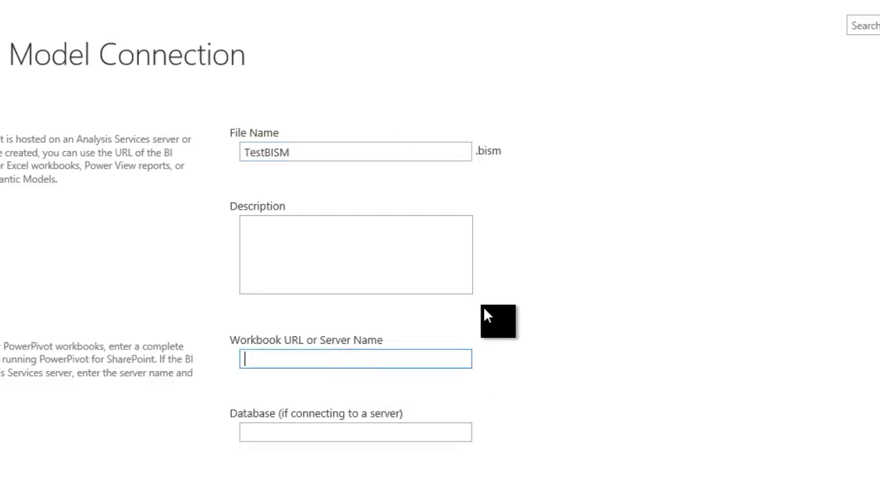
type("sp")
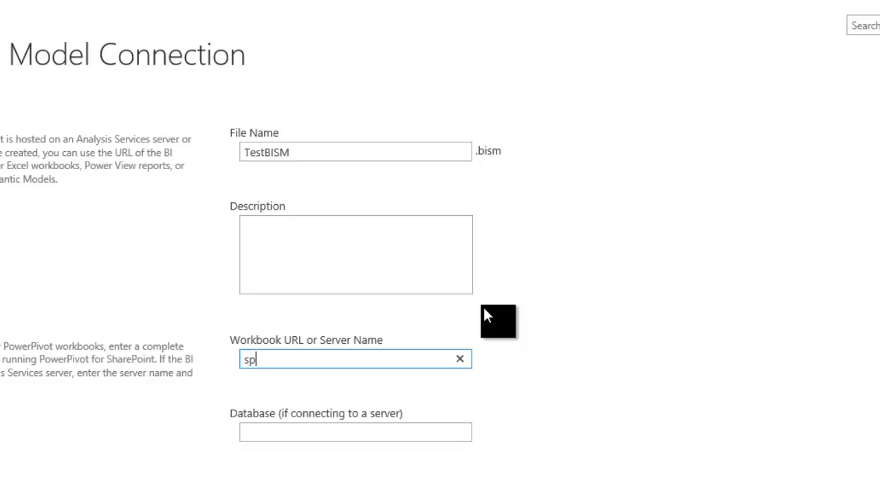
type("db2\\tab")
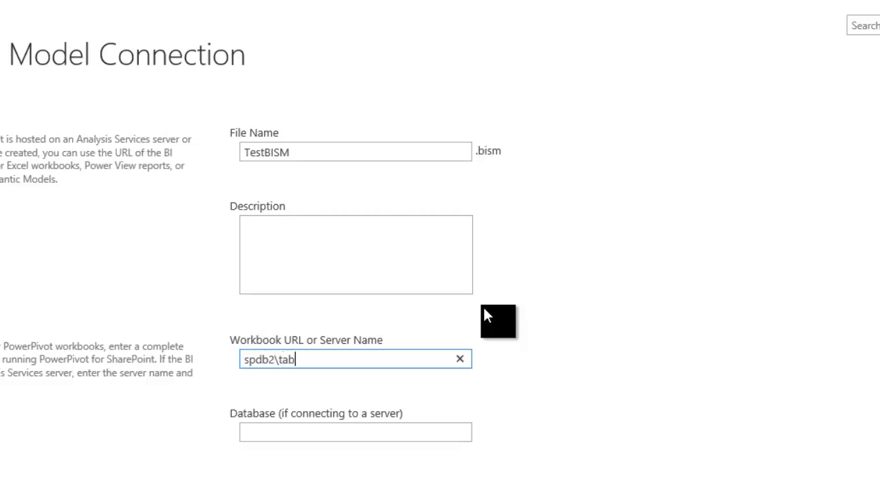
type("AdventureWorksTABULAR")
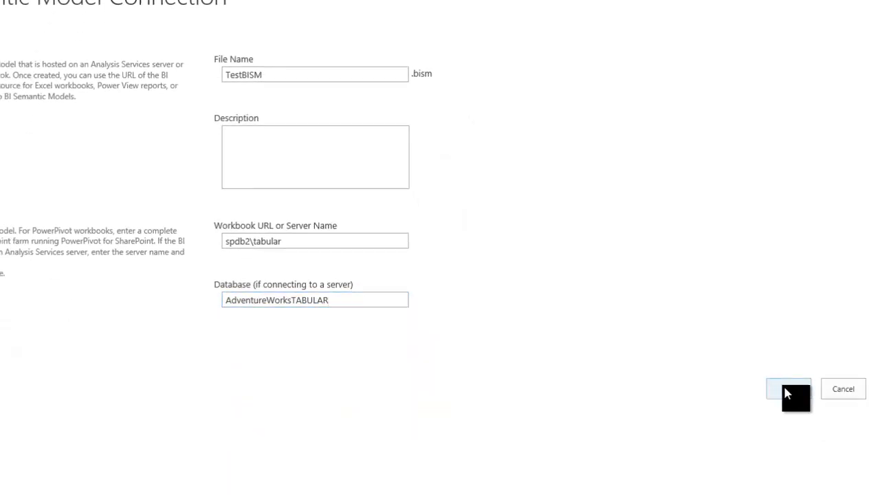
left_click(789, 388)
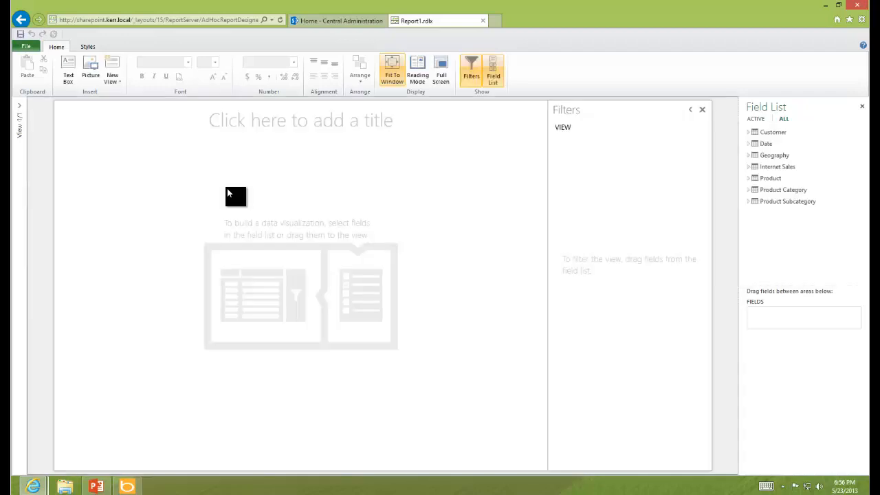
mouse_move(54, 138)
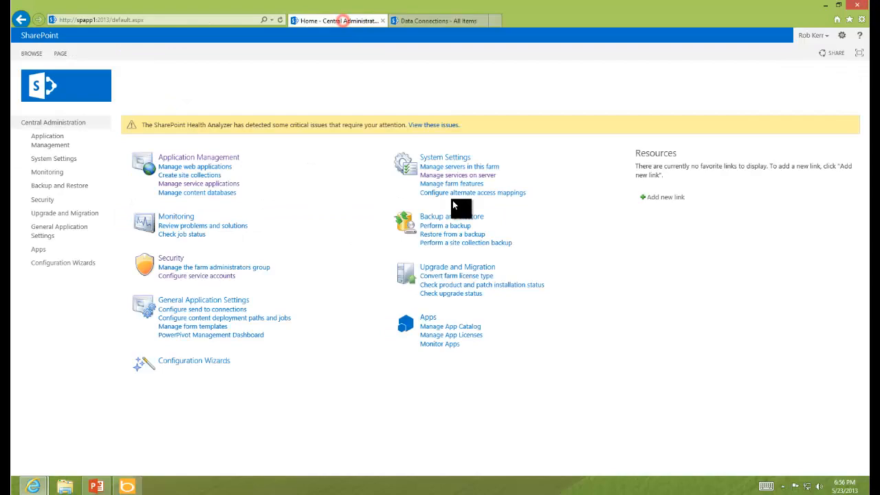
mouse_move(272, 236)
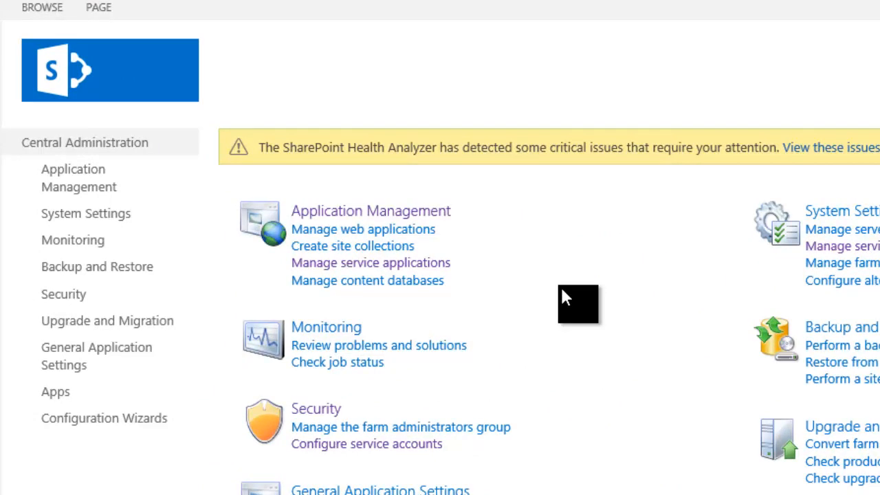
mouse_move(337, 273)
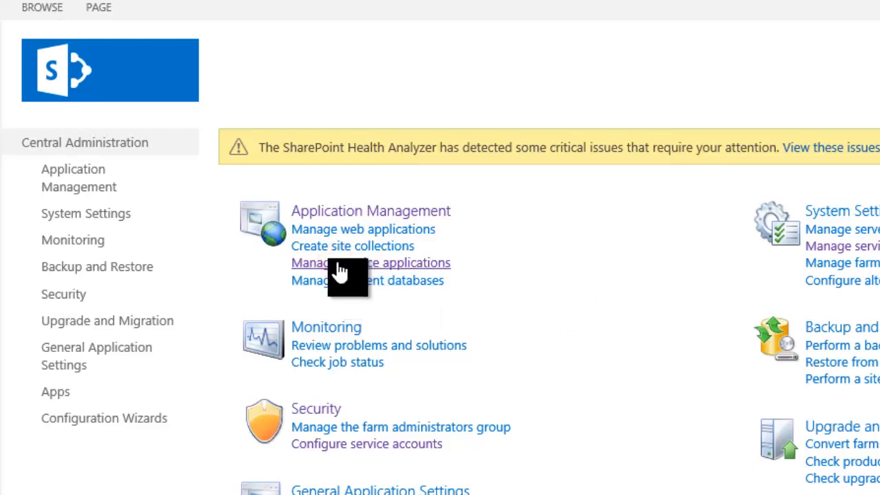
From Manage service applications, open the Default PowerPivot Service Application dashboard.
left_click(370, 262)
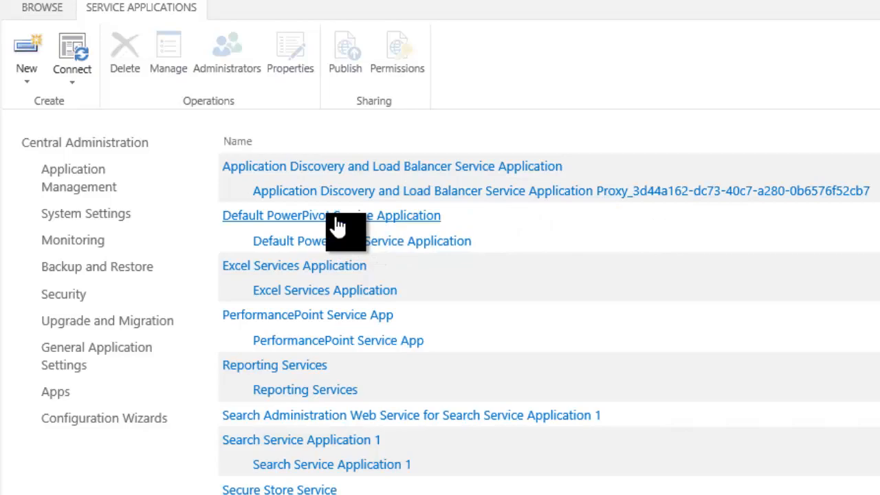
left_click(330, 215)
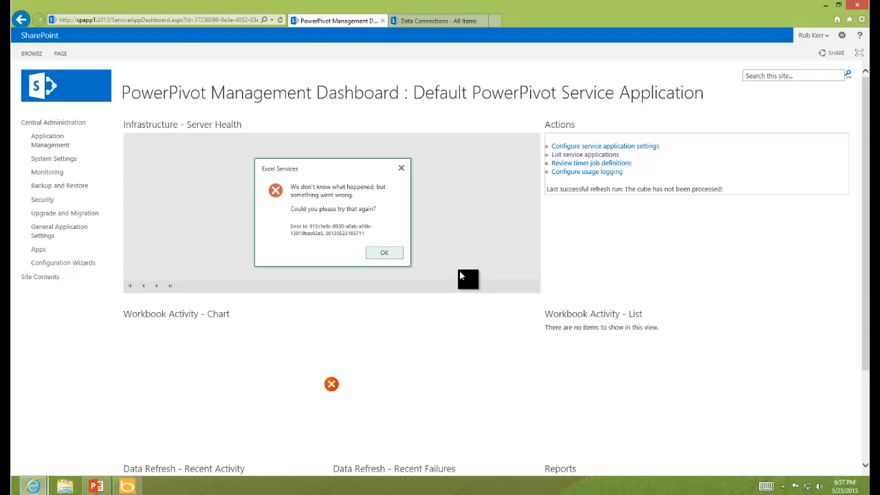
mouse_move(467, 280)
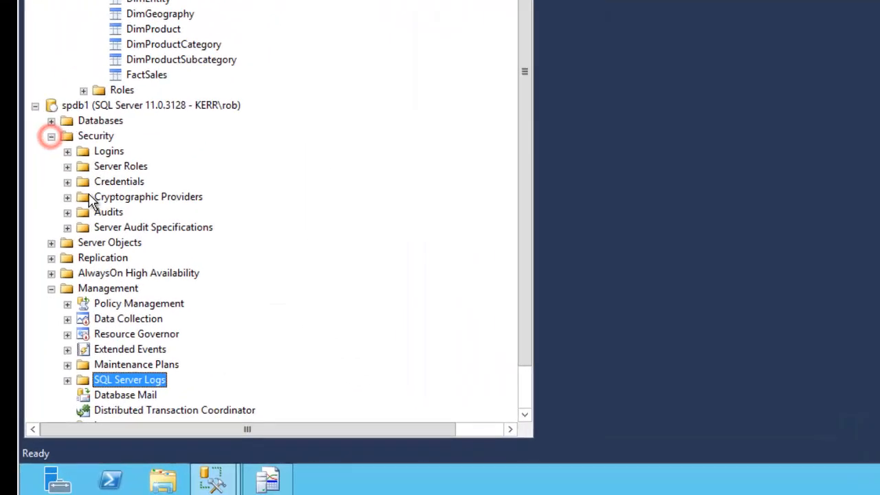
Open the svc_sp_bi login's properties and go to its User Mapping page.
left_click(66, 150)
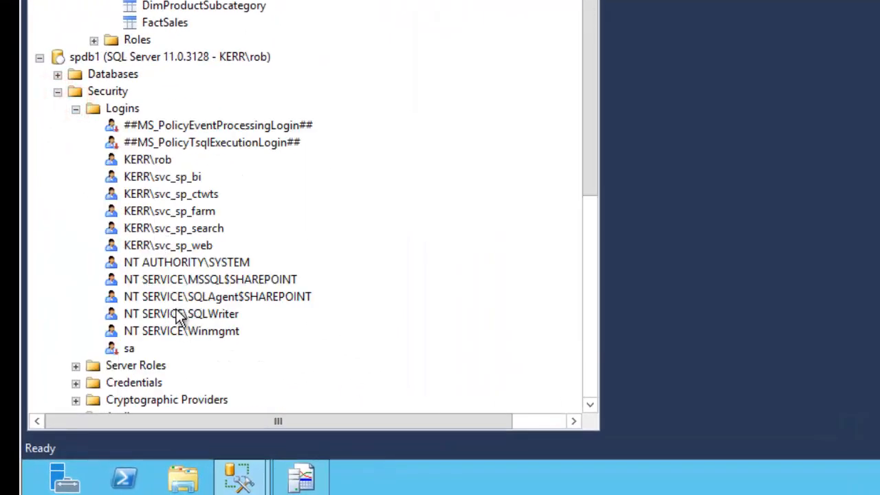
left_click(163, 175)
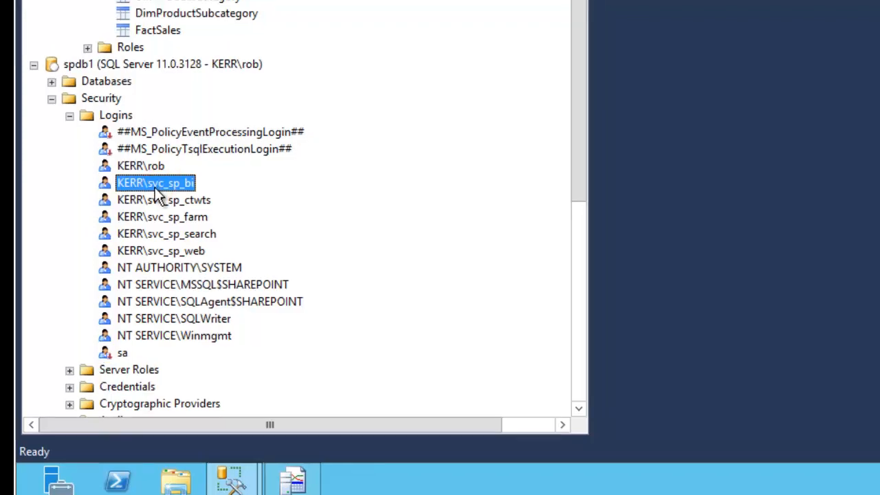
double_click(156, 183)
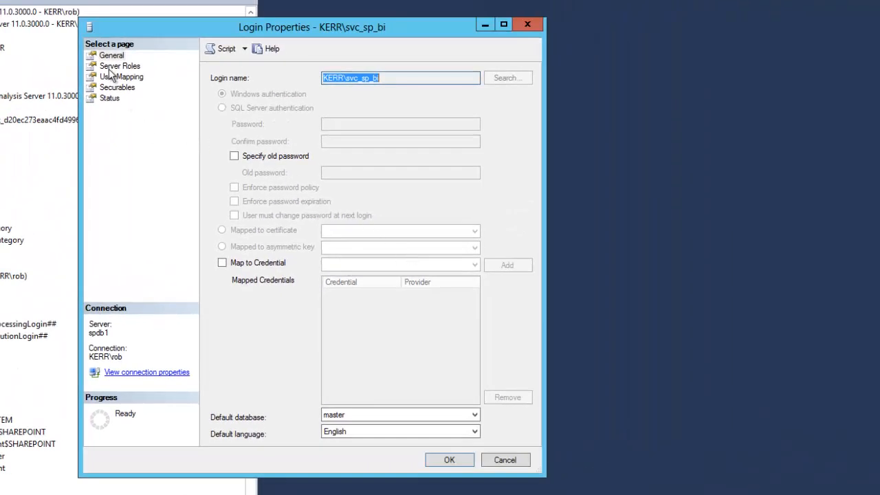
left_click(121, 77)
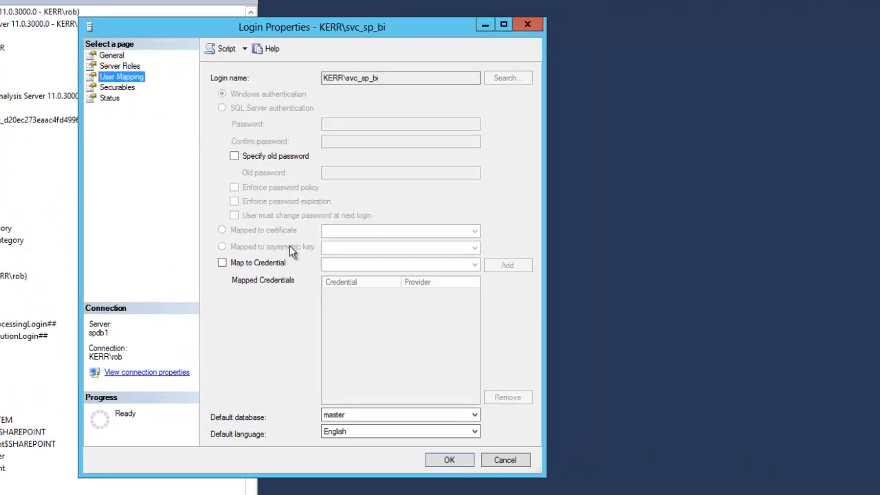
left_click(121, 77)
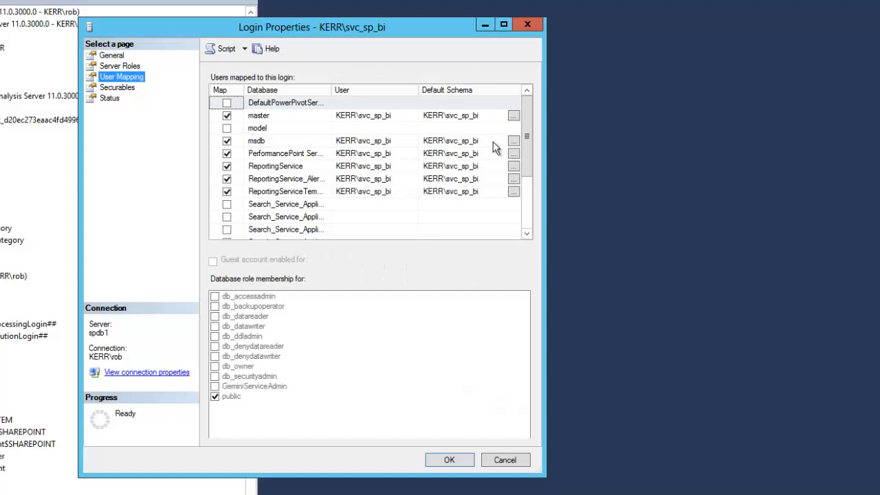
Grant db_owner on SharePoint_AdminContent to the login and apply the change.
scroll("down", 3)
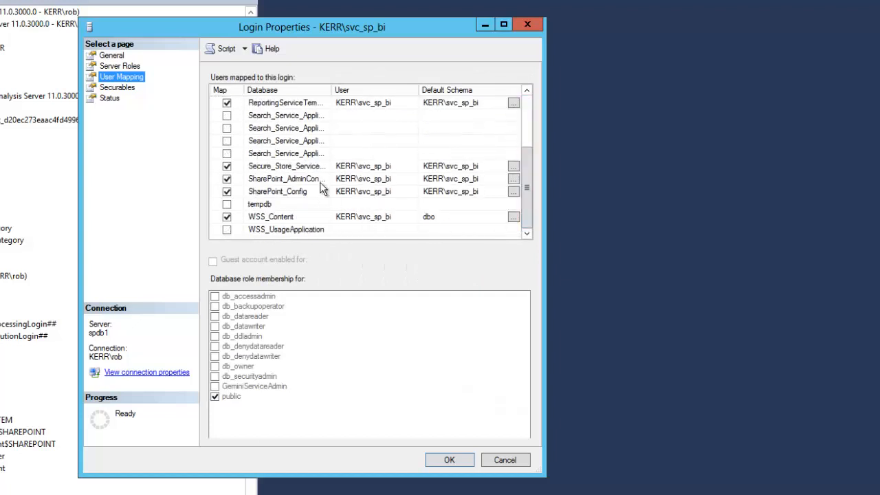
mouse_move(355, 190)
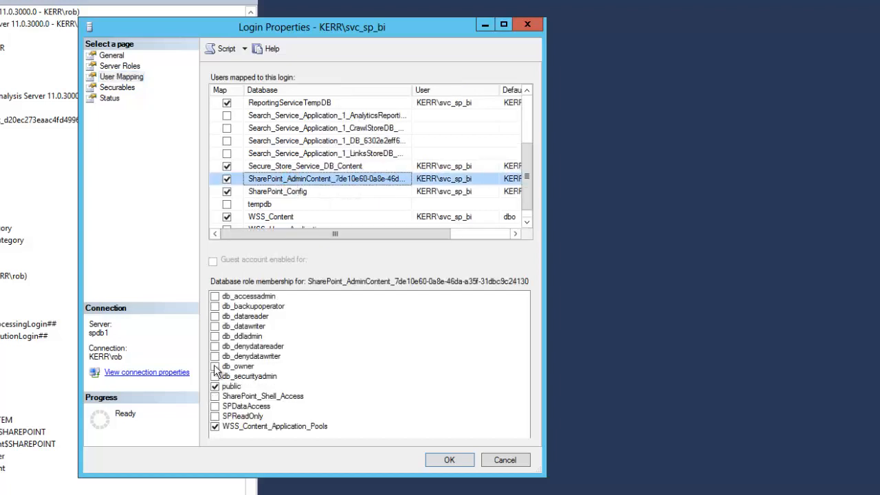
left_click(214, 366)
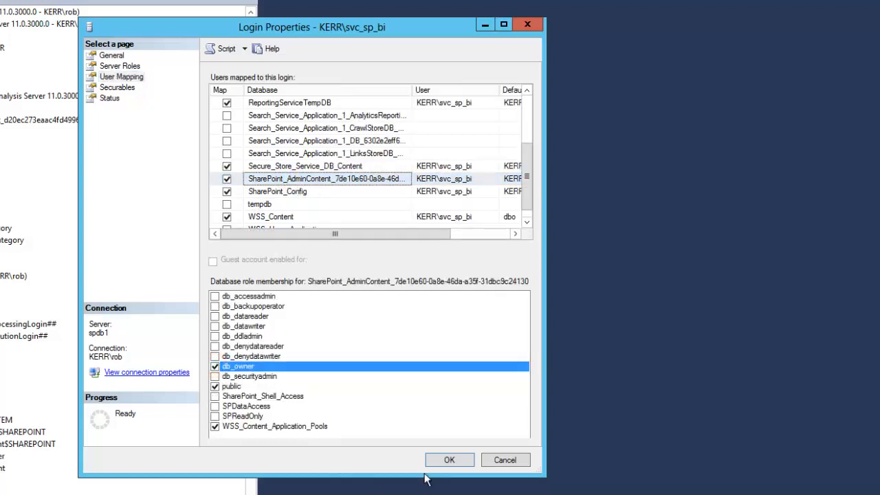
left_click(448, 459)
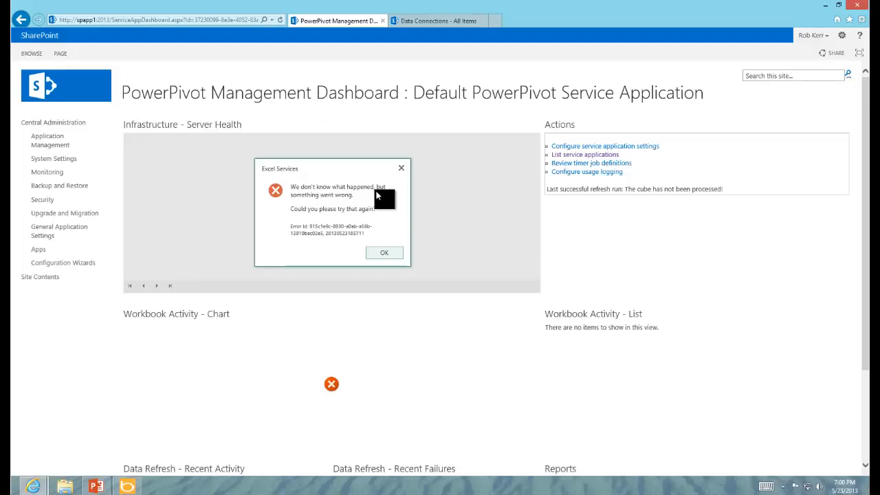
Reload the PowerPivot dashboard error-free and show Average Instance Memory in server health.
left_click(383, 252)
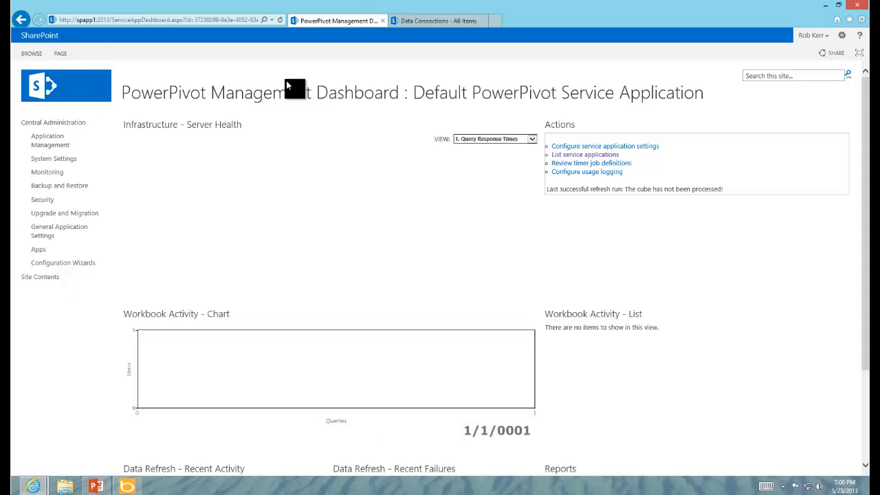
mouse_move(539, 146)
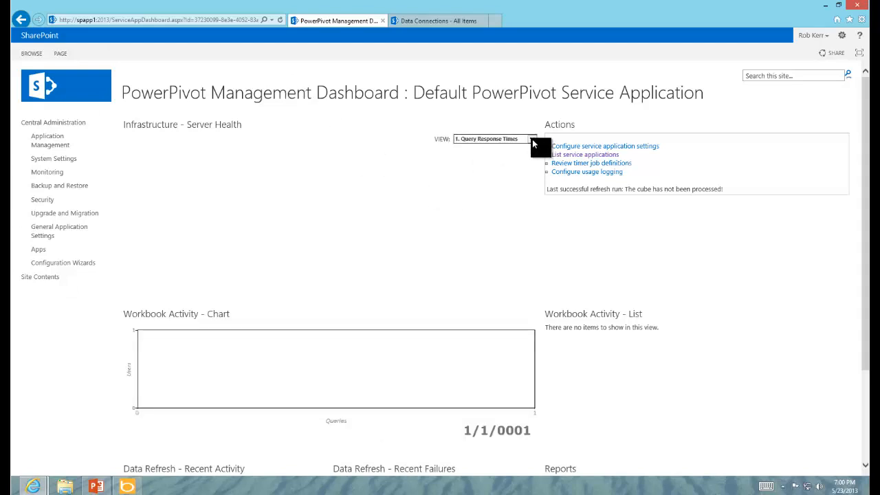
left_click(495, 137)
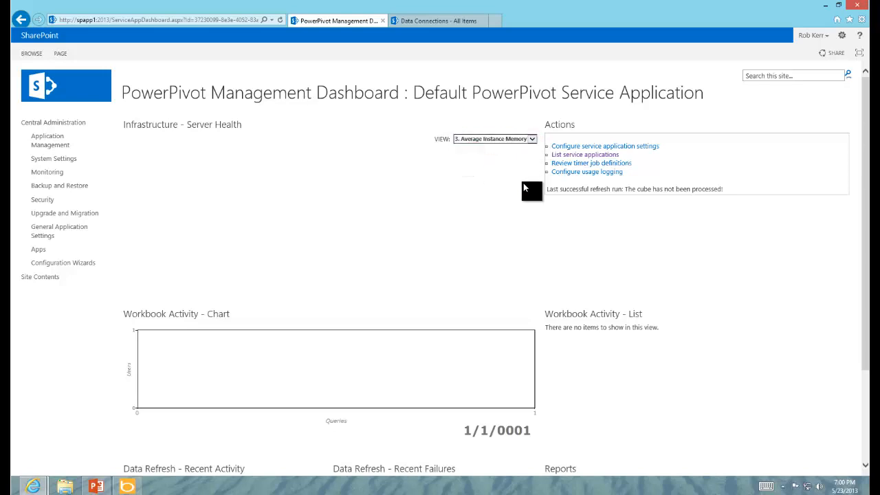
scroll("down", 3)
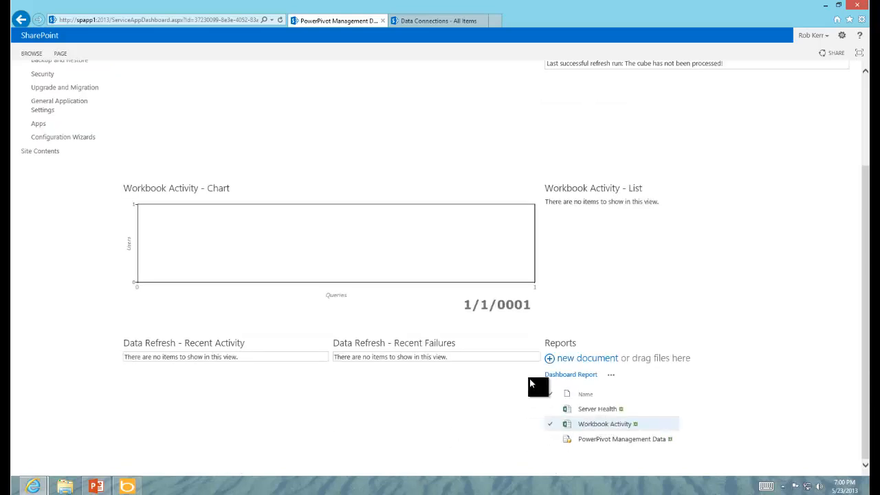
scroll("up", 3)
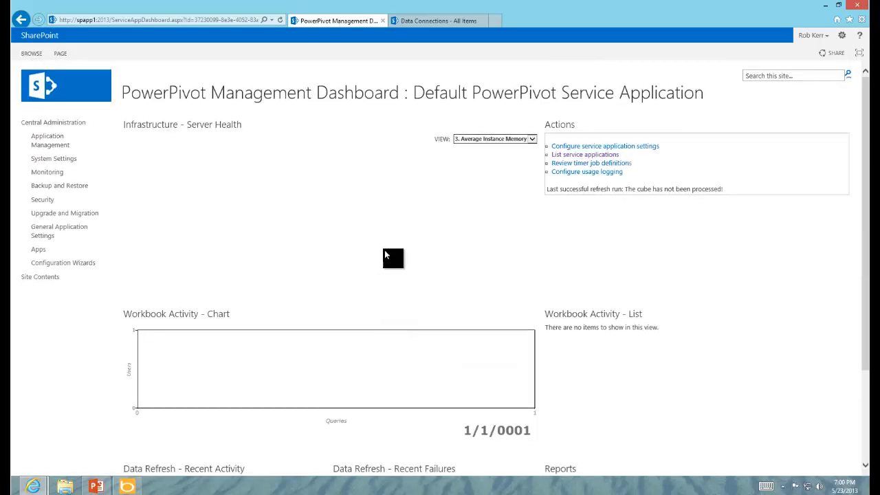
mouse_move(294, 170)
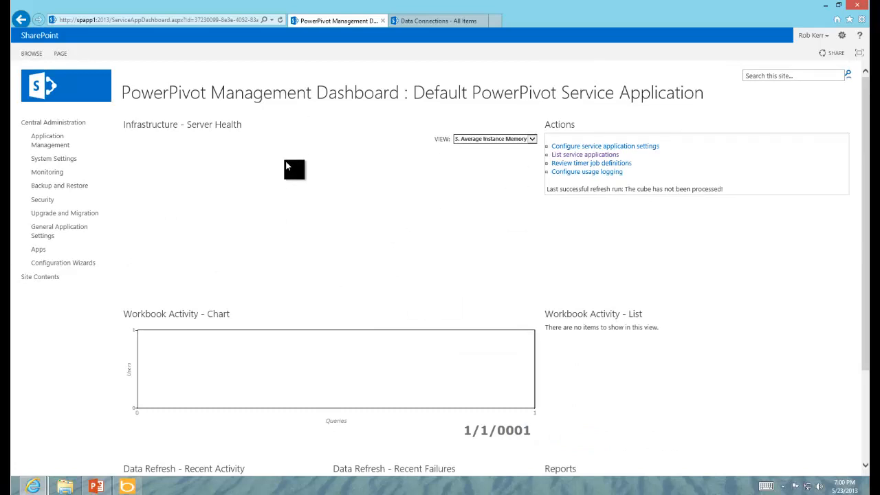
mouse_move(496, 426)
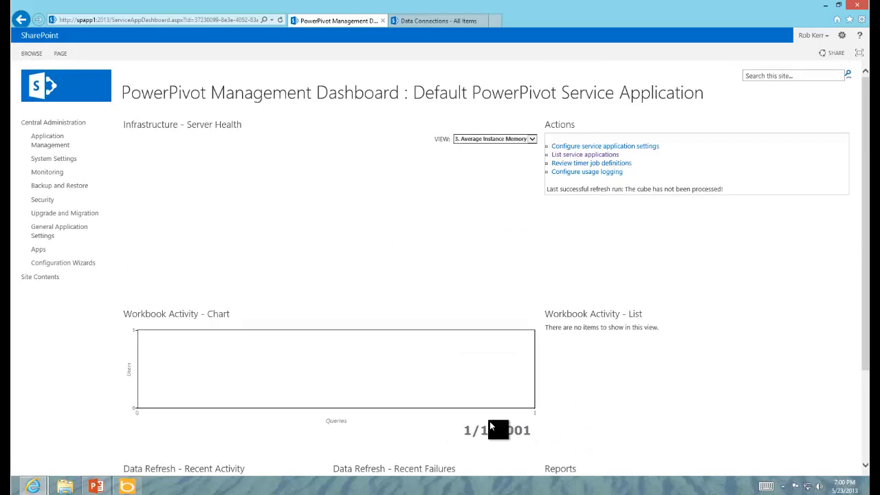
mouse_move(297, 198)
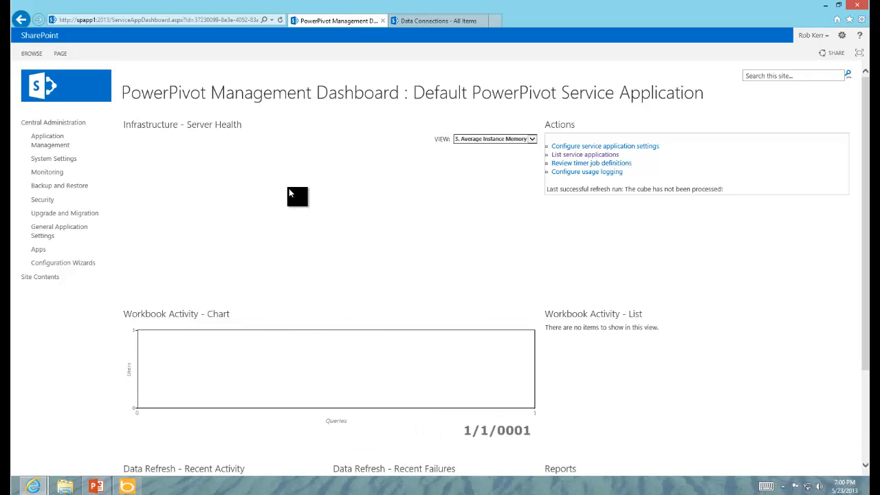
mouse_move(151, 213)
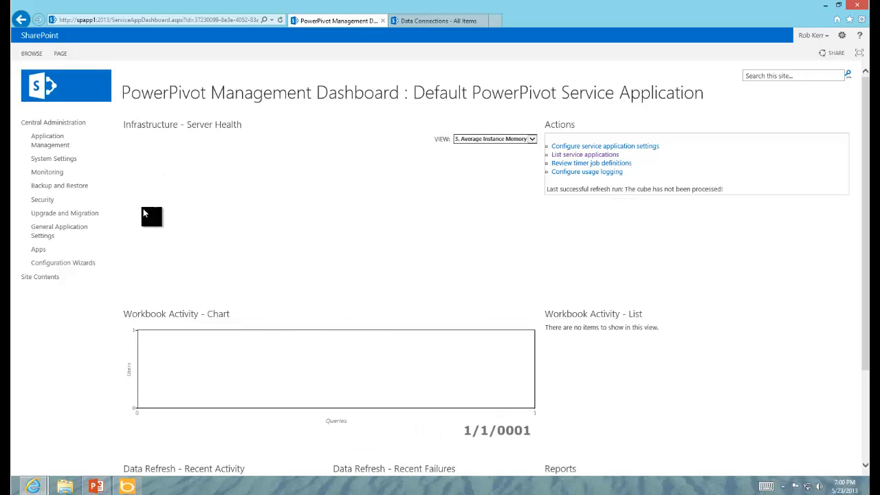
mouse_move(421, 20)
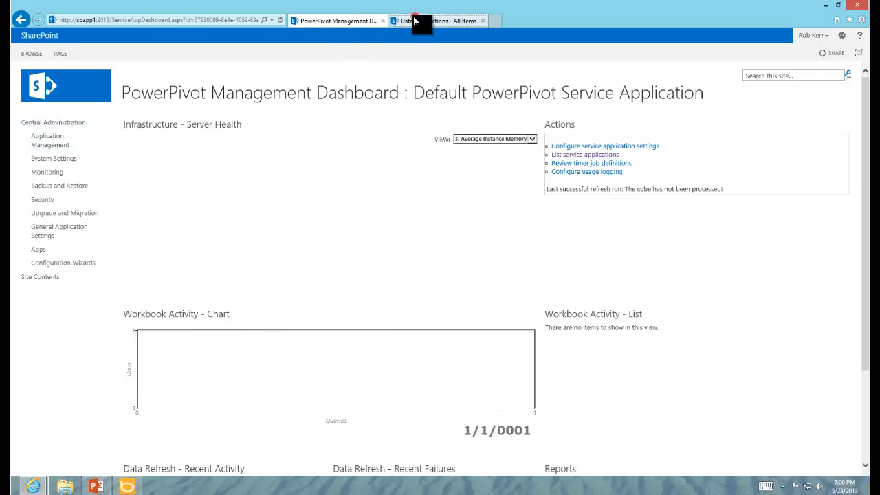
Return to the Data Connections library and go to the Crash Course BI Site home page.
left_click(437, 21)
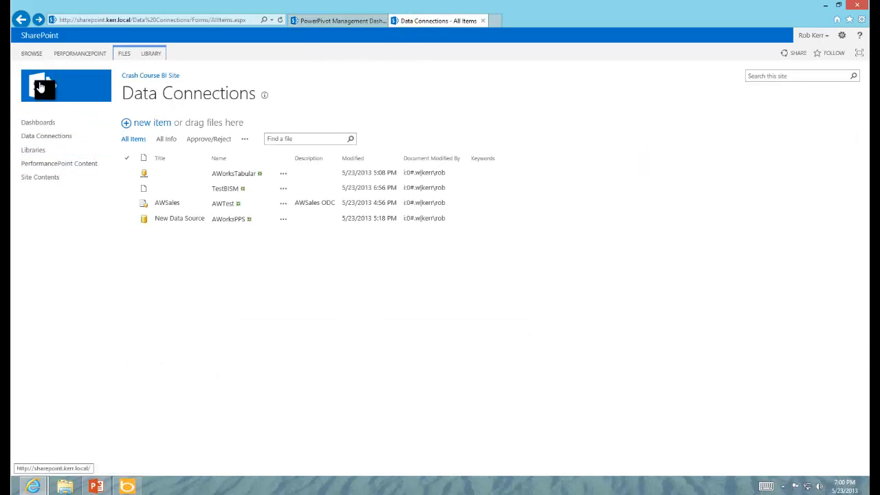
left_click(66, 86)
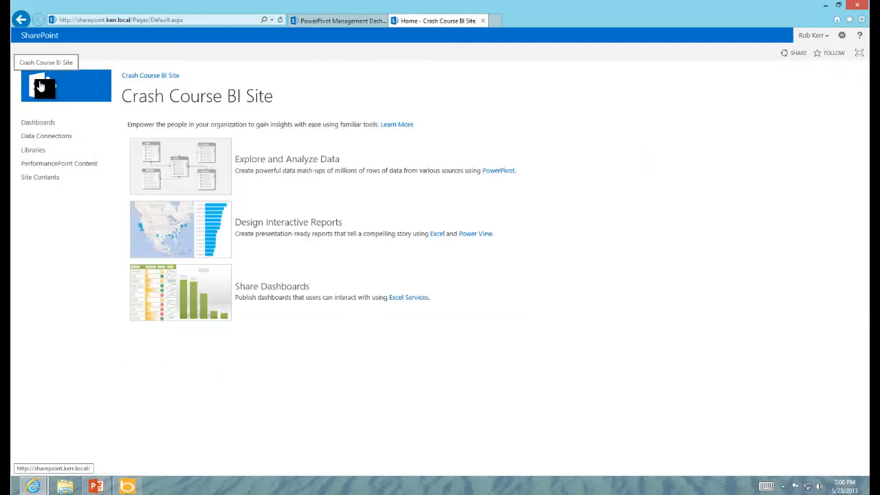